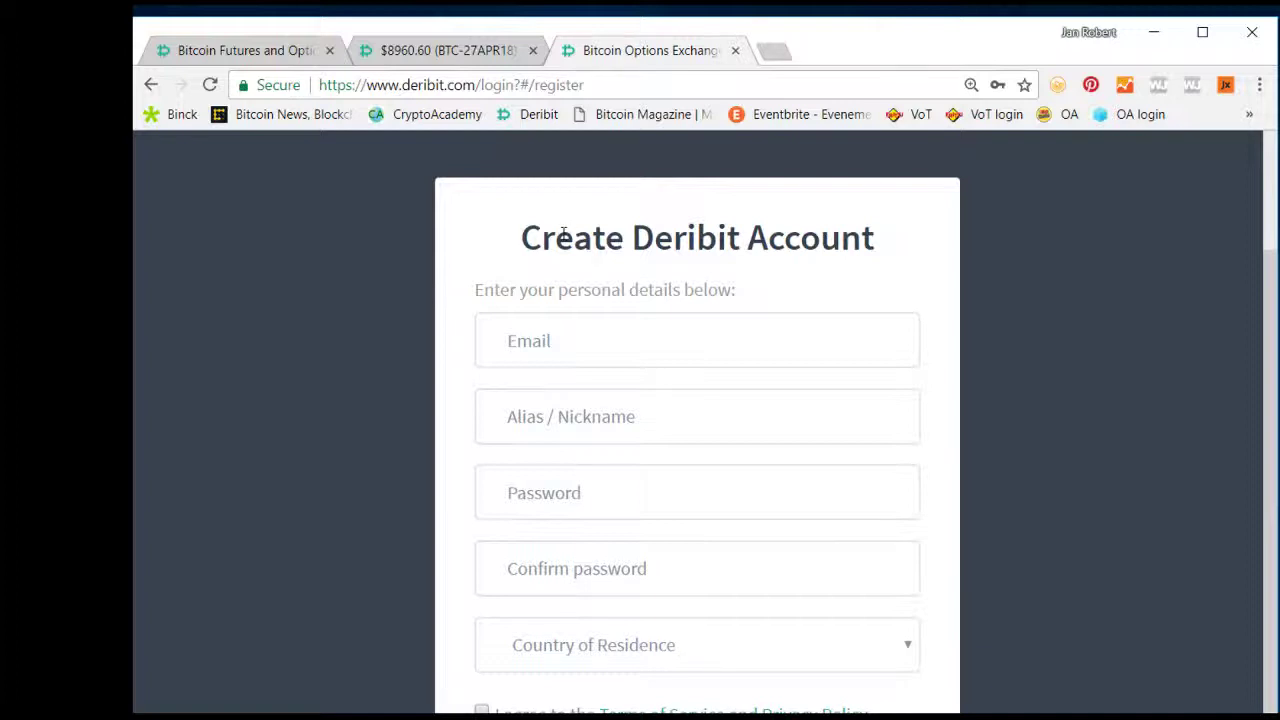
mouse_move(612, 368)
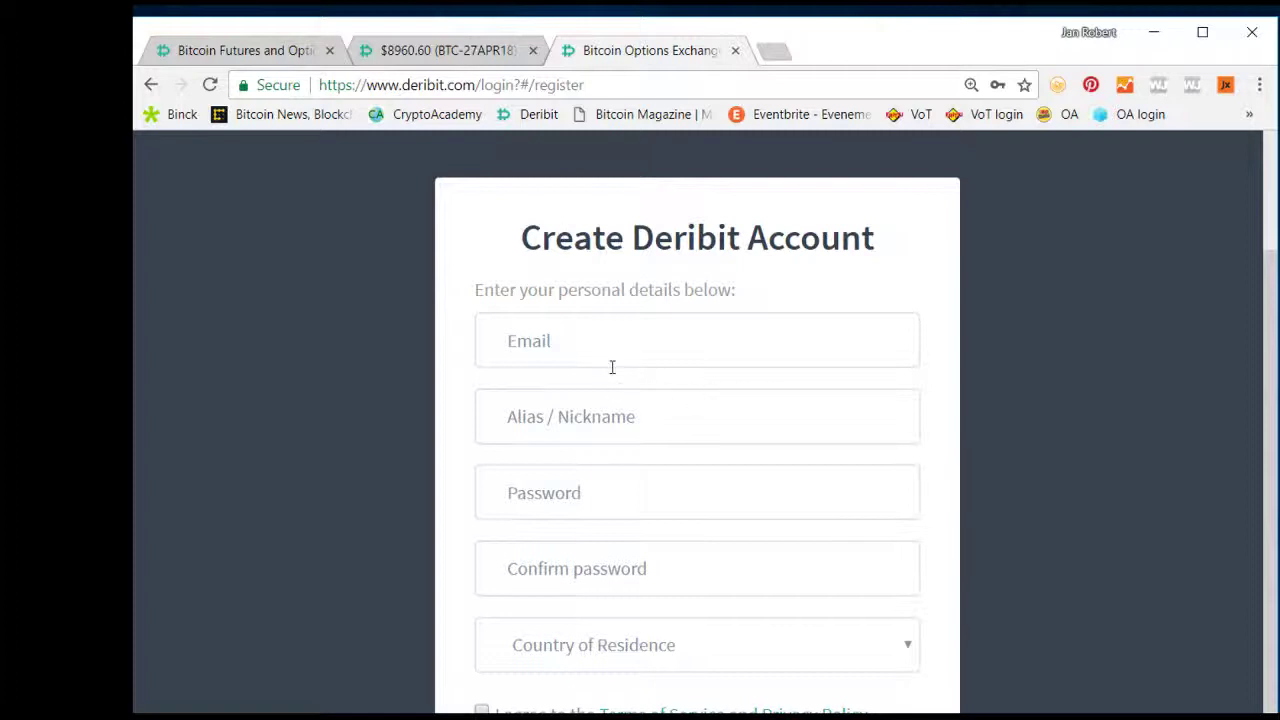
mouse_move(604, 416)
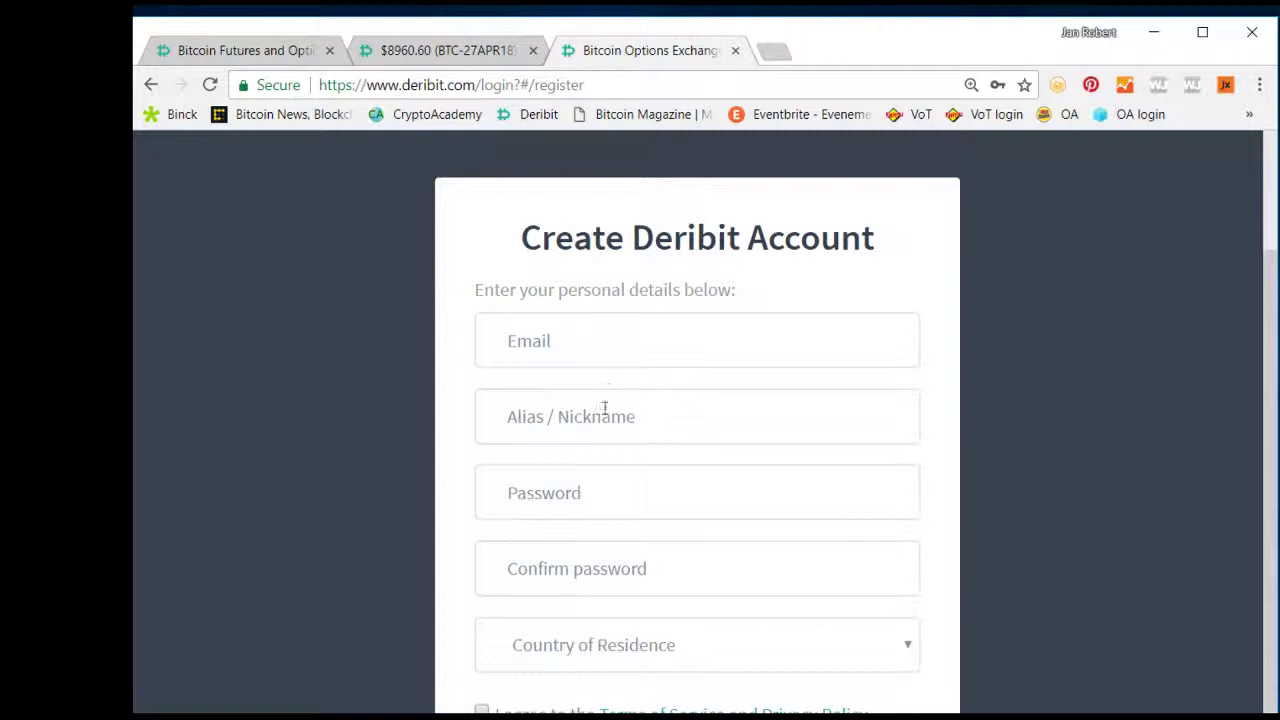
Sign in from the BTC Futures page so account equity and balances appear
click(696, 492)
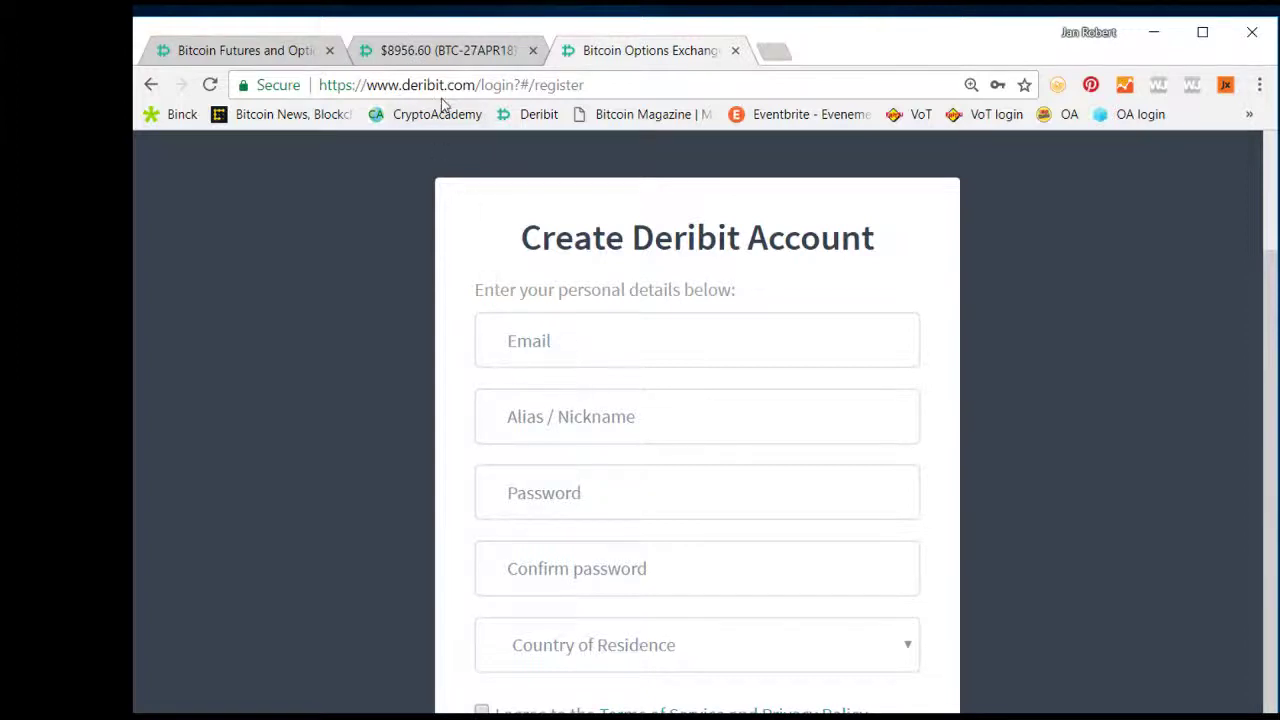
click(444, 50)
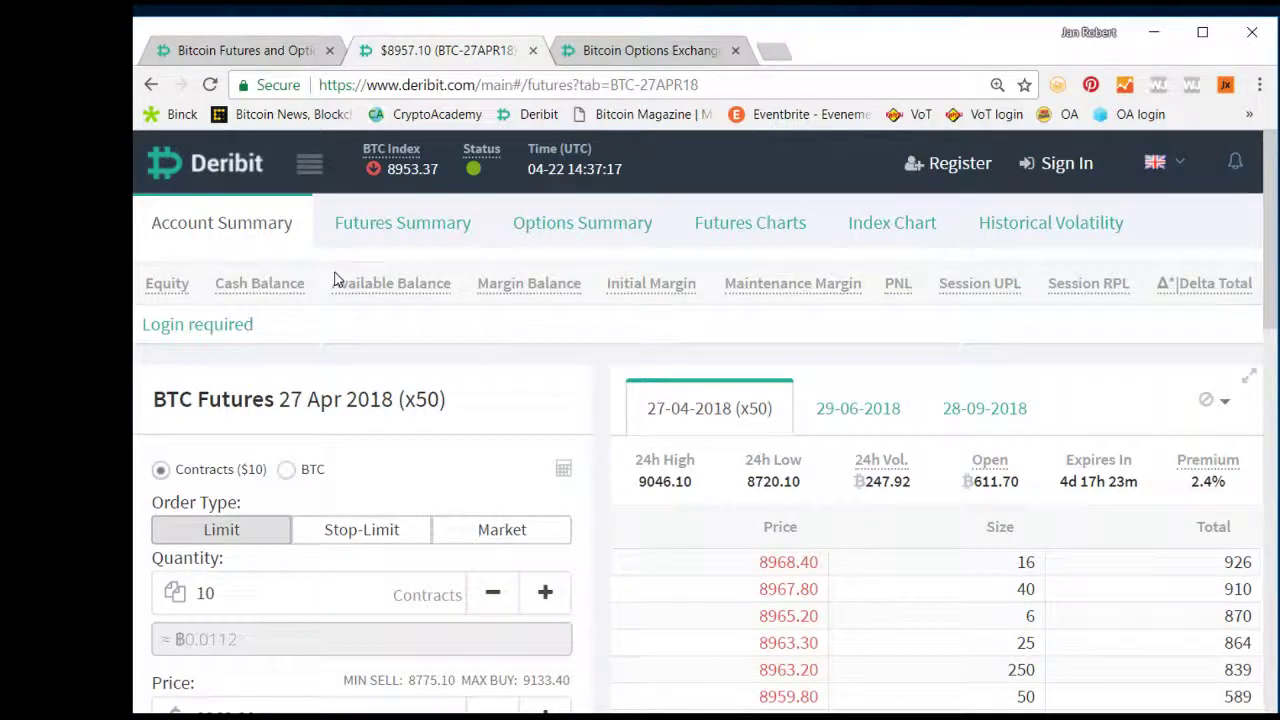
mouse_move(392, 284)
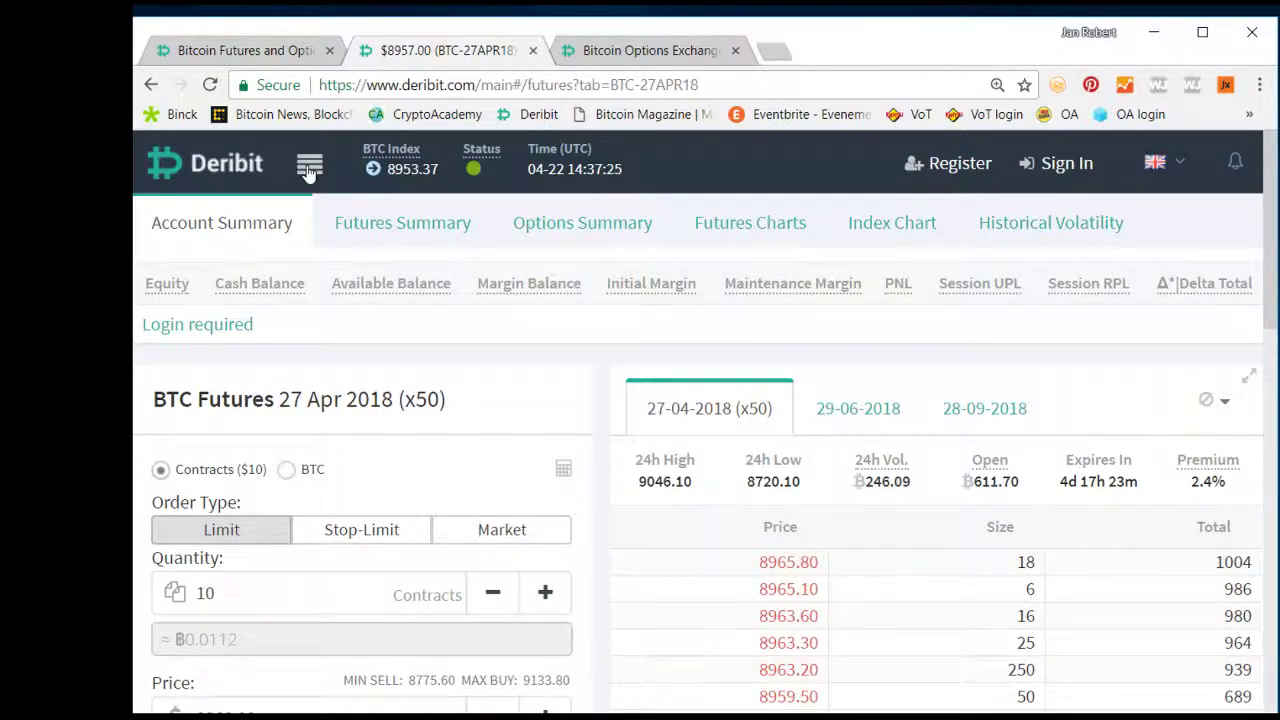
click(308, 164)
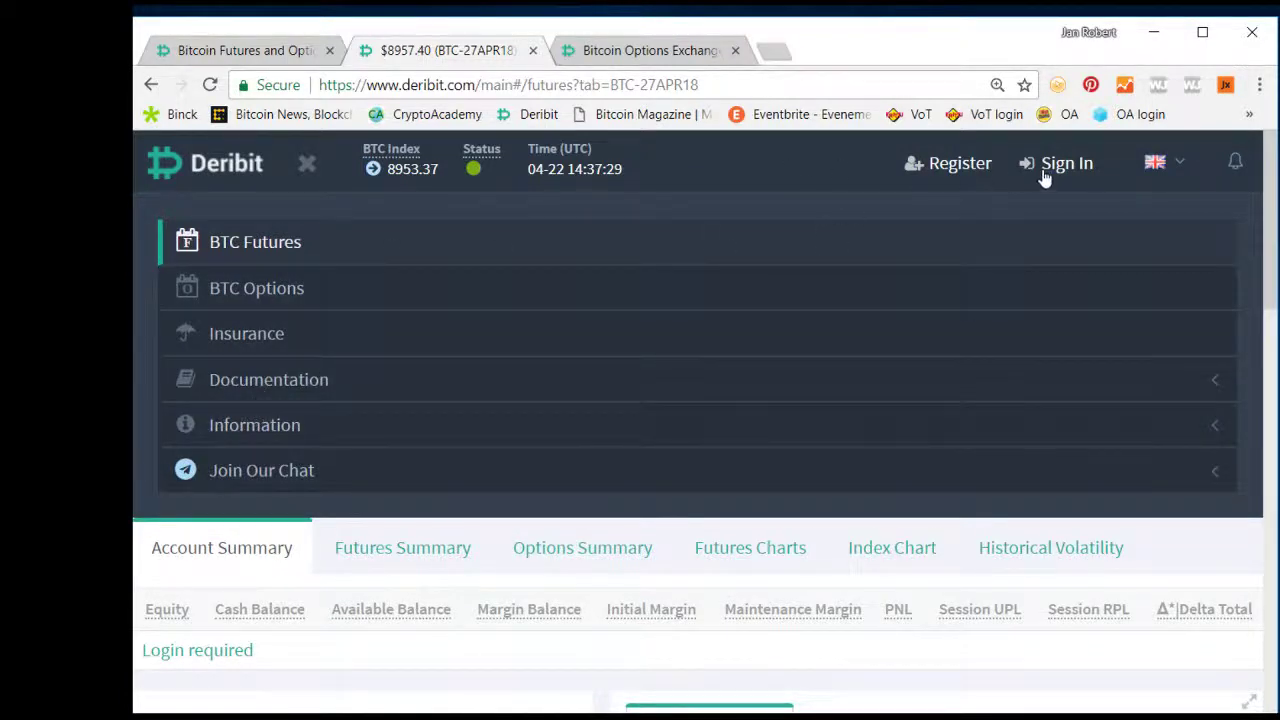
click(448, 50)
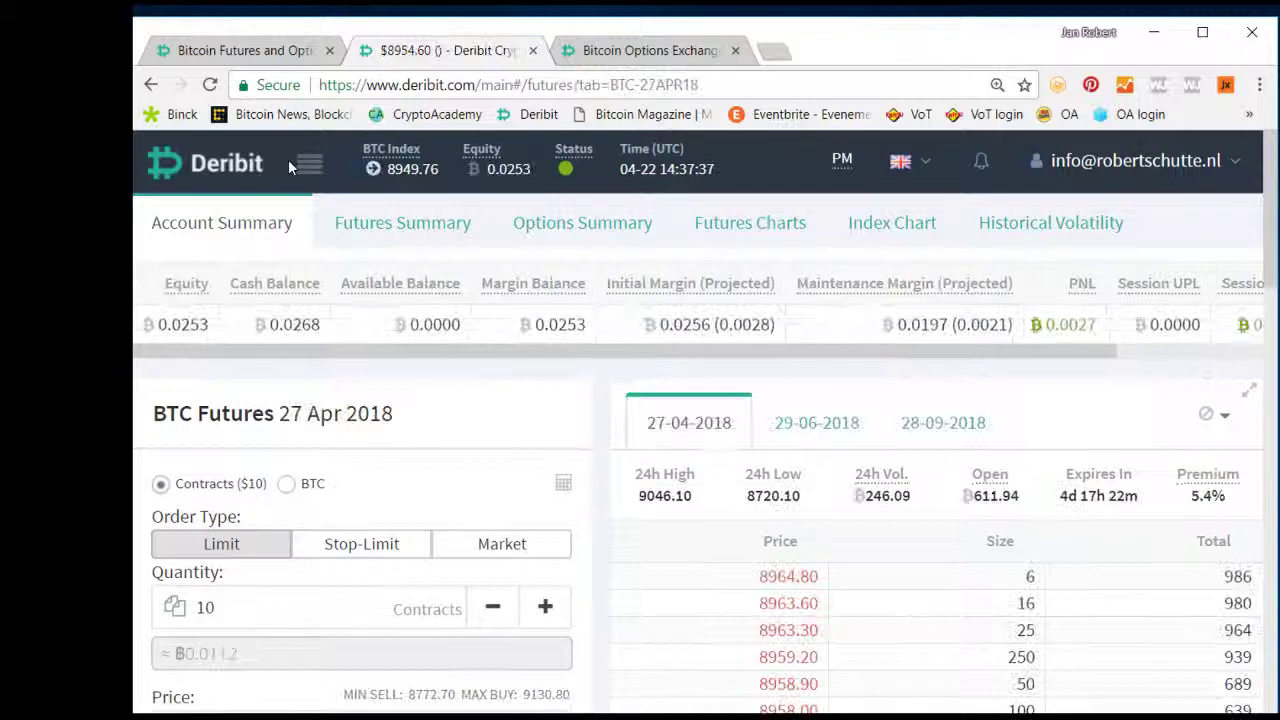
Expand the Account section of the navigation and go to the BTC Deposit page
click(308, 164)
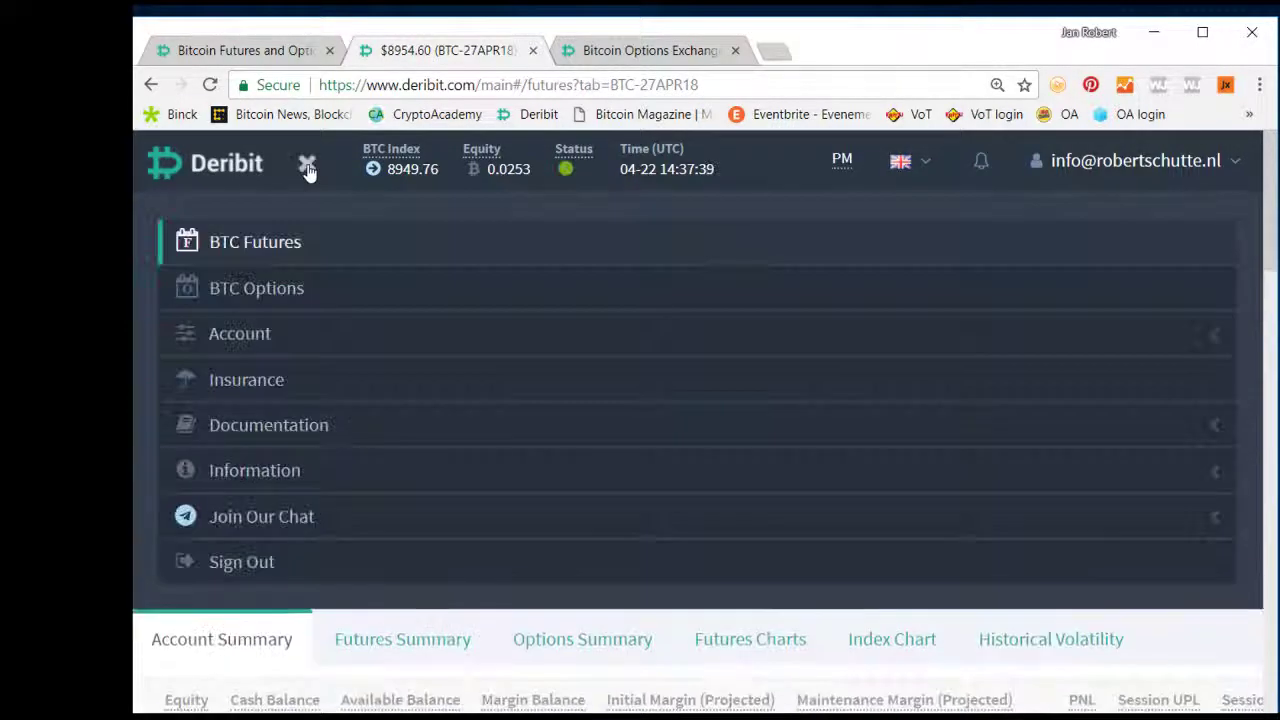
click(308, 164)
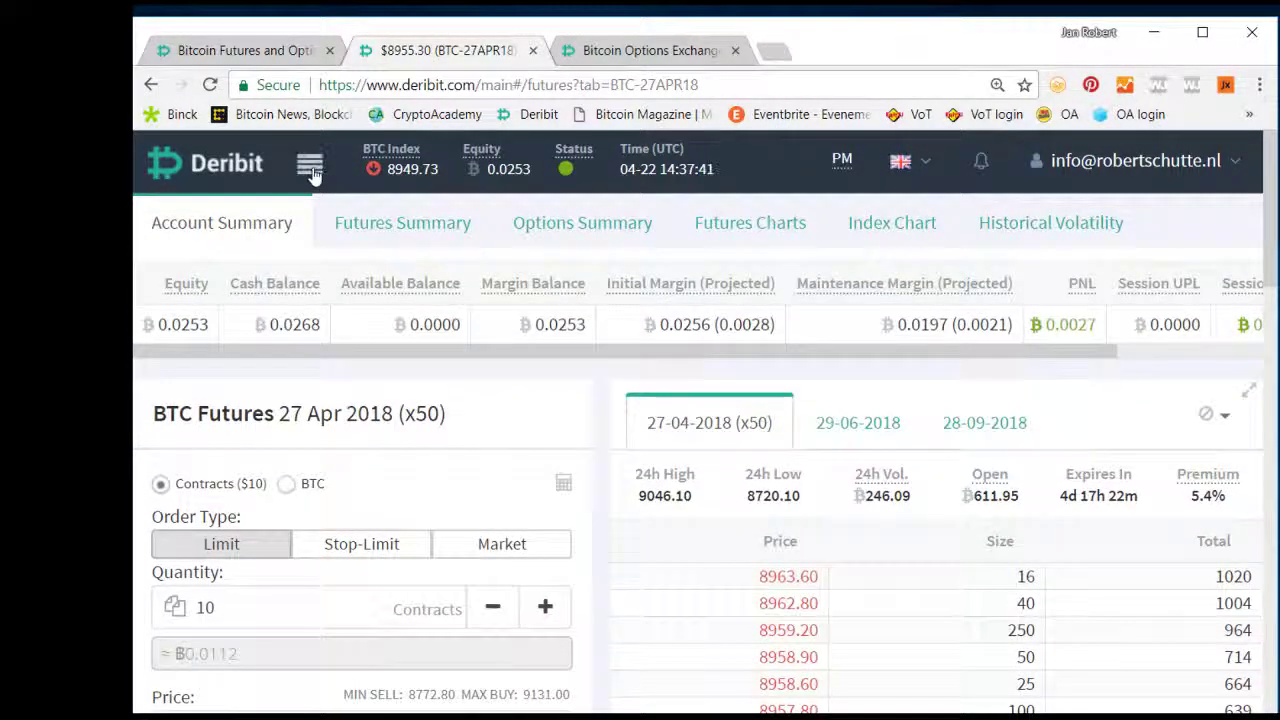
click(310, 162)
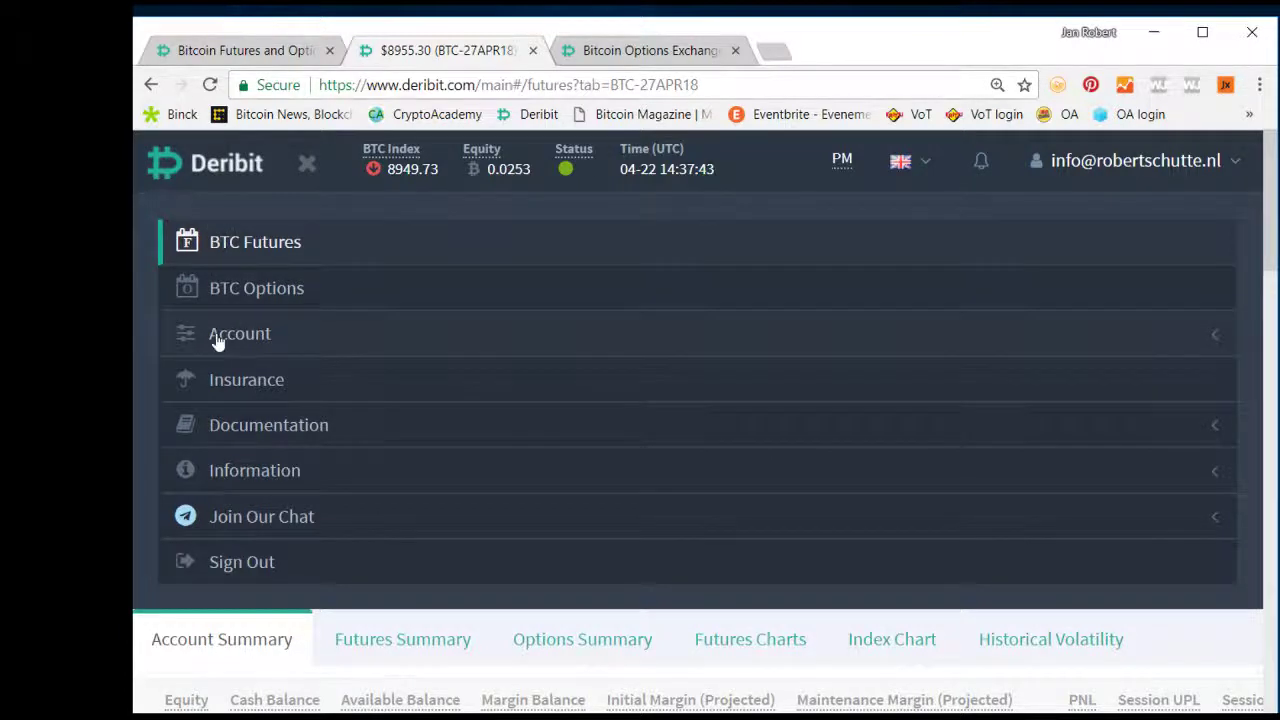
click(240, 332)
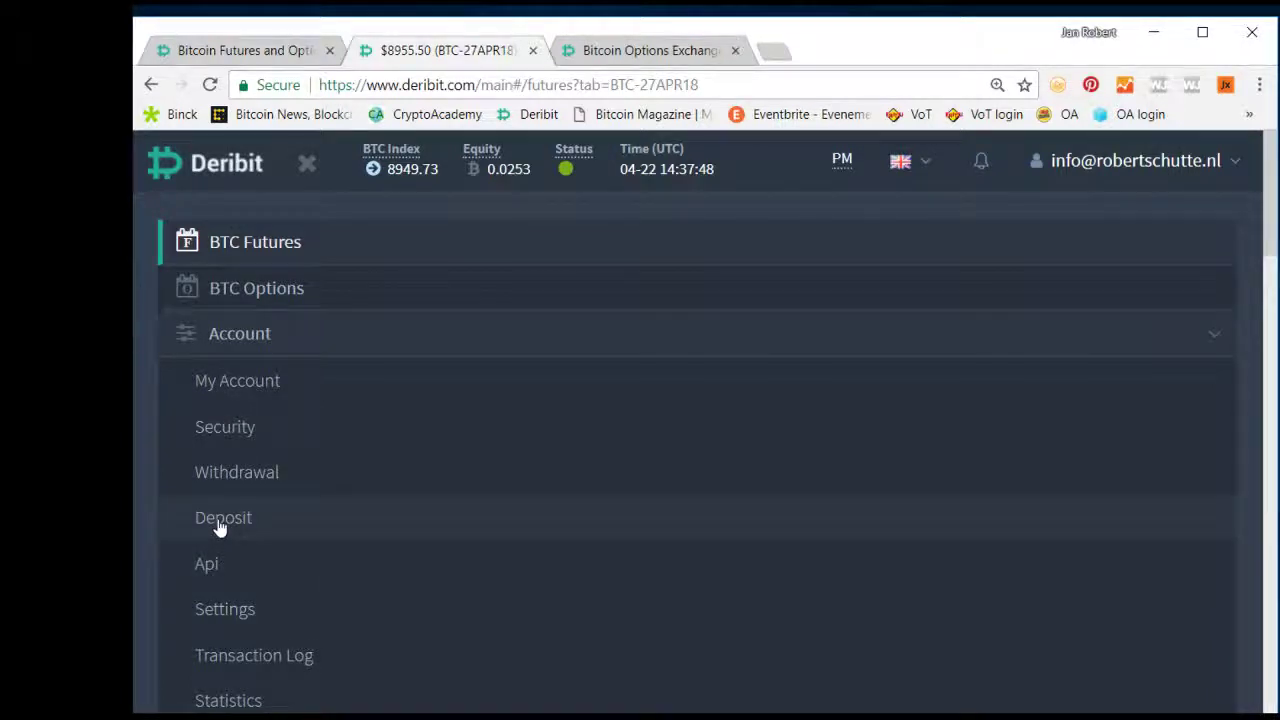
click(224, 516)
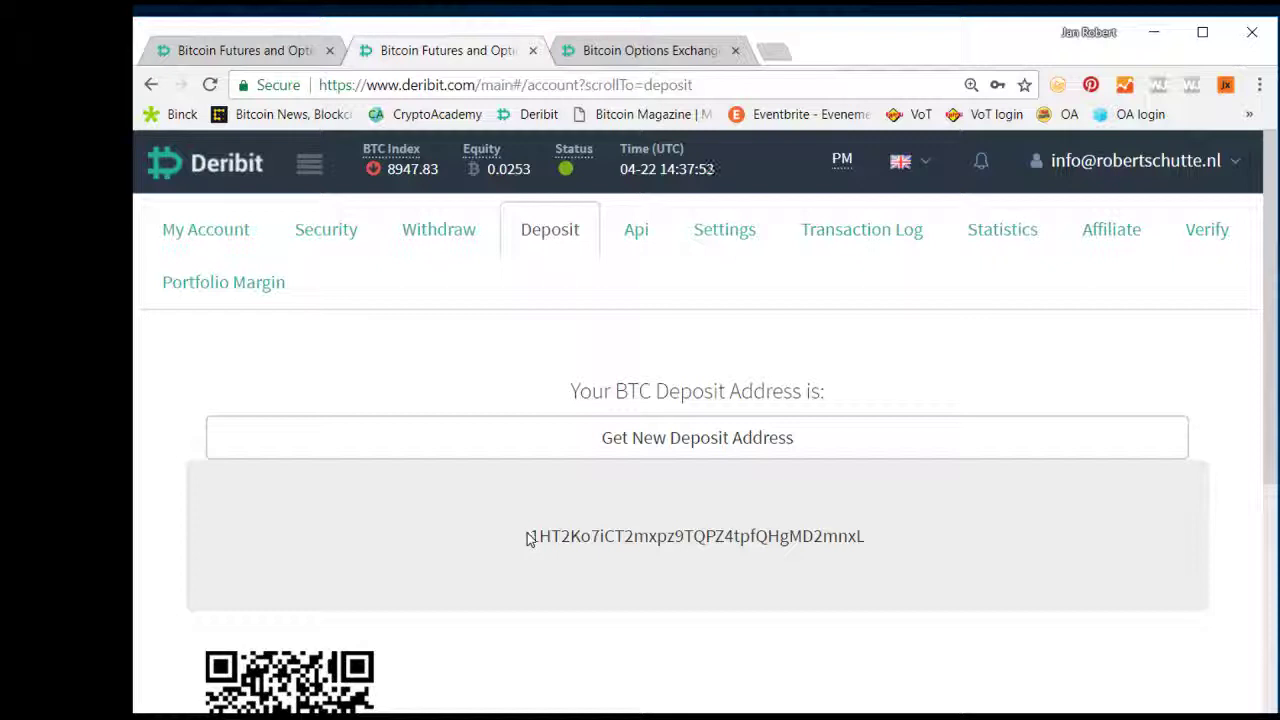
Select the full BTC deposit address, view its QR code, and reopen the navigation
triple_click(696, 536)
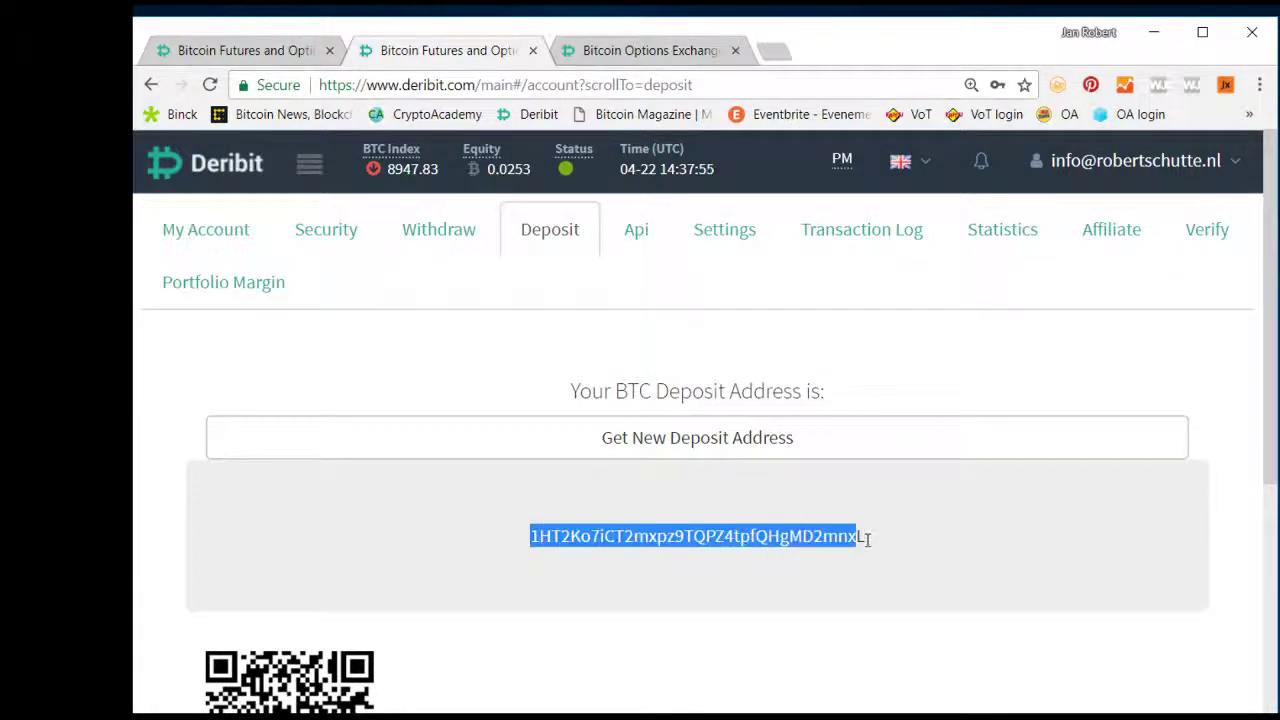
scroll(down, 3)
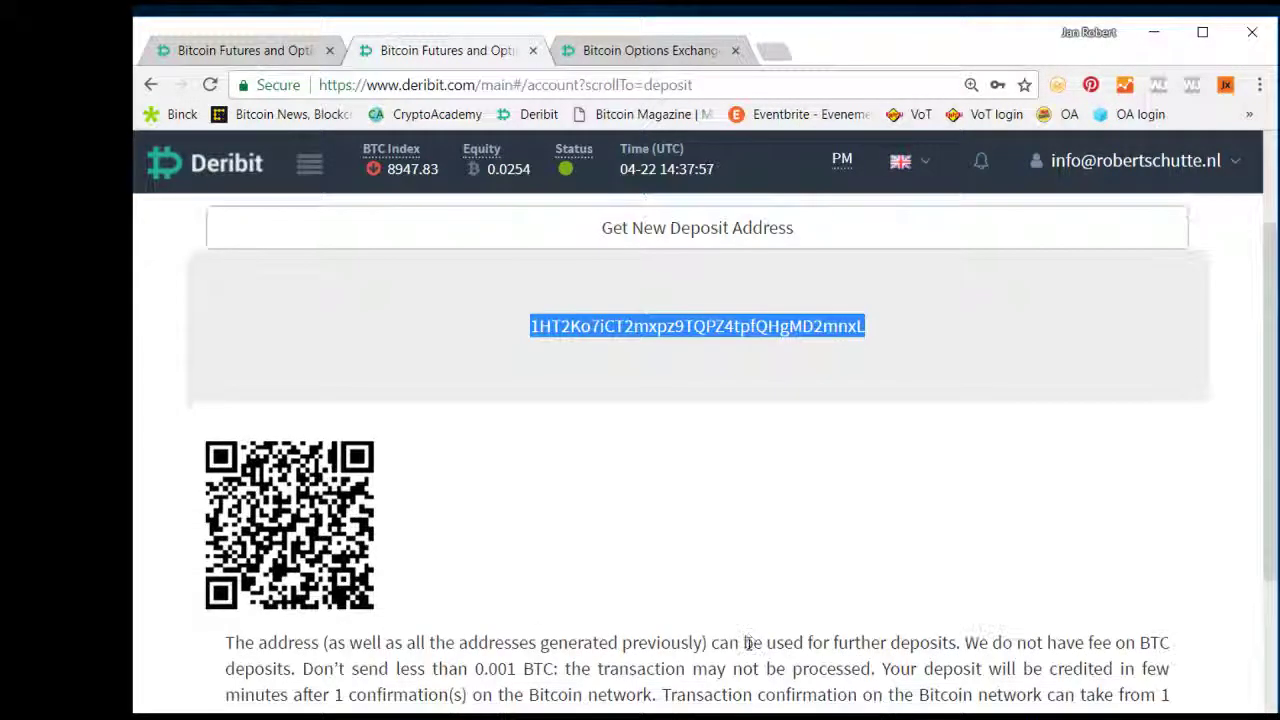
mouse_move(658, 530)
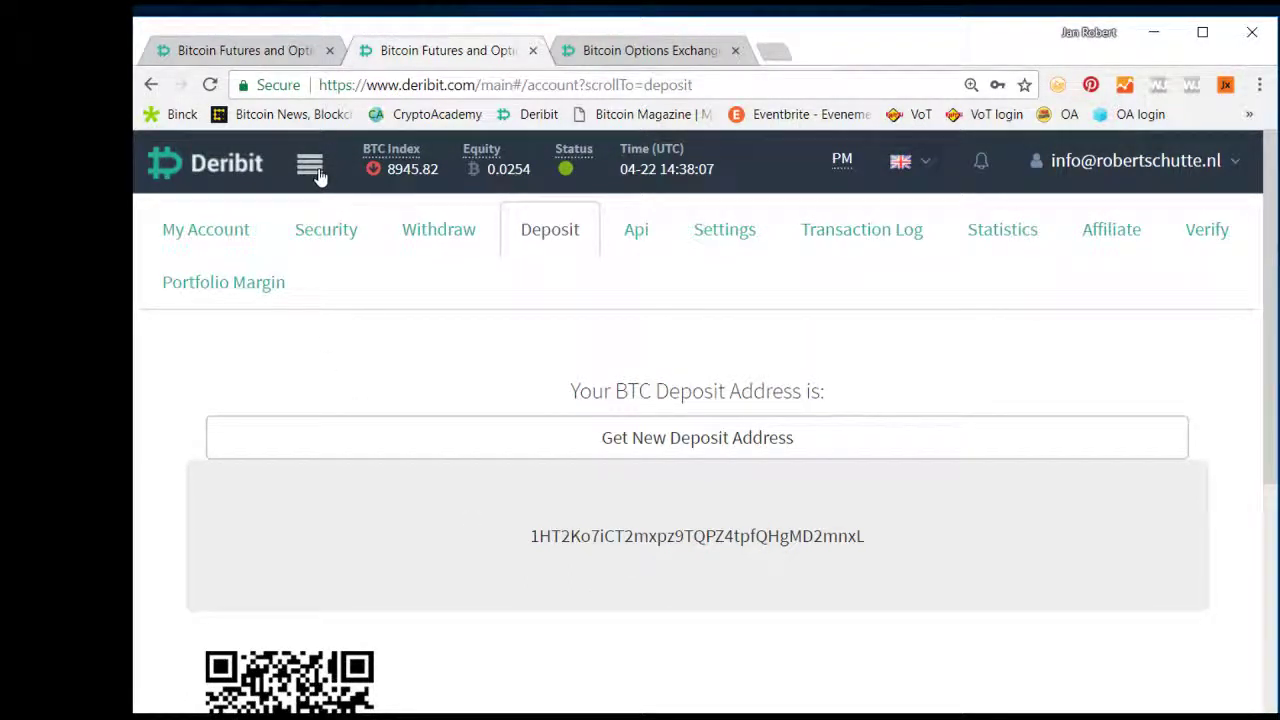
mouse_move(150, 84)
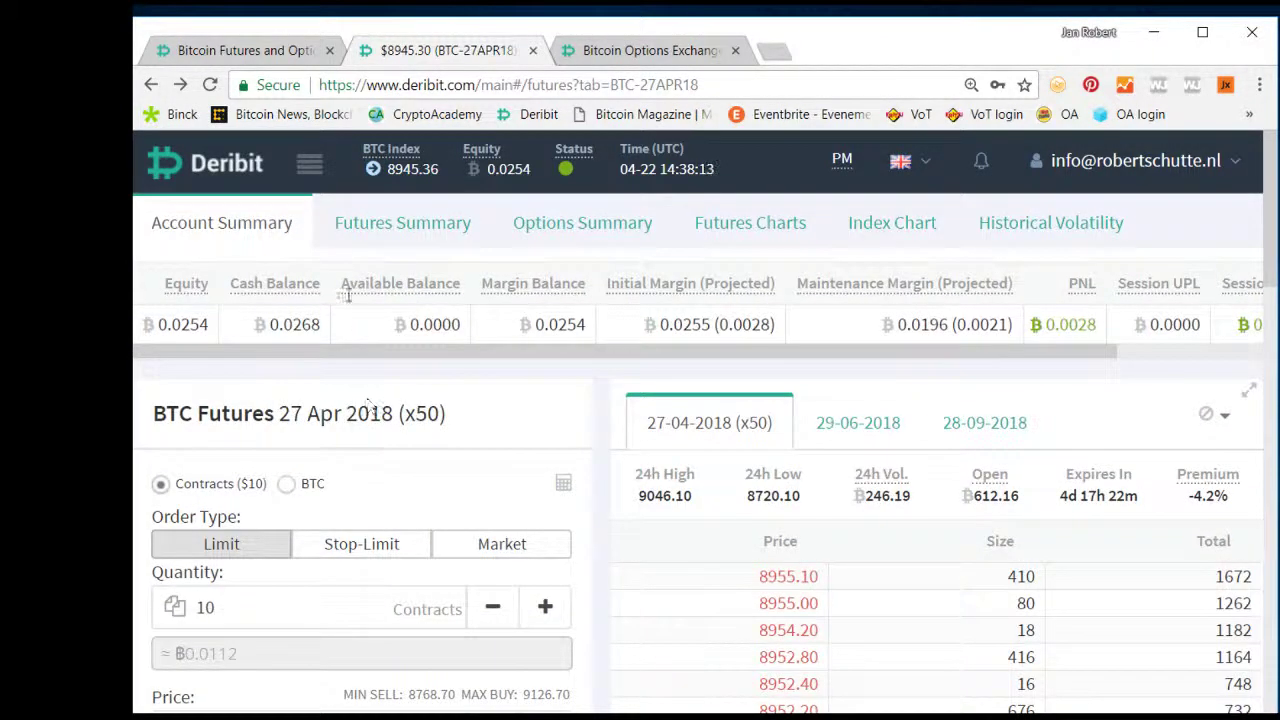
click(308, 162)
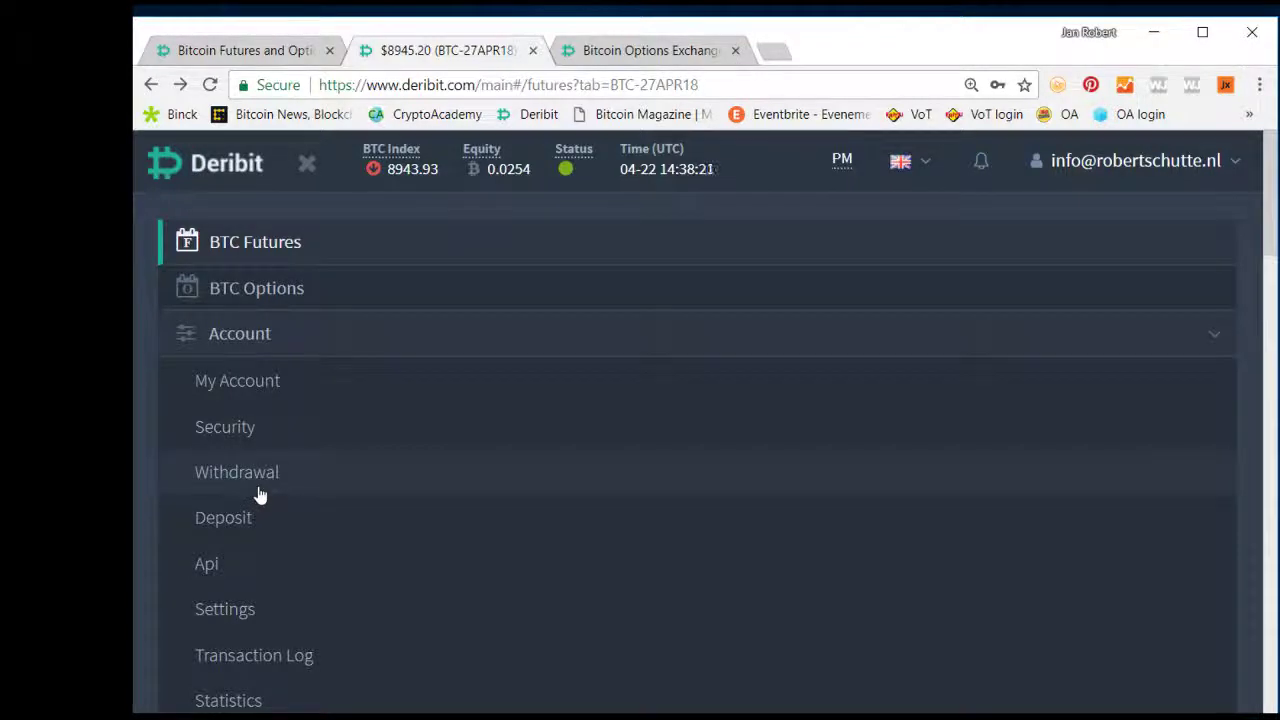
mouse_move(258, 524)
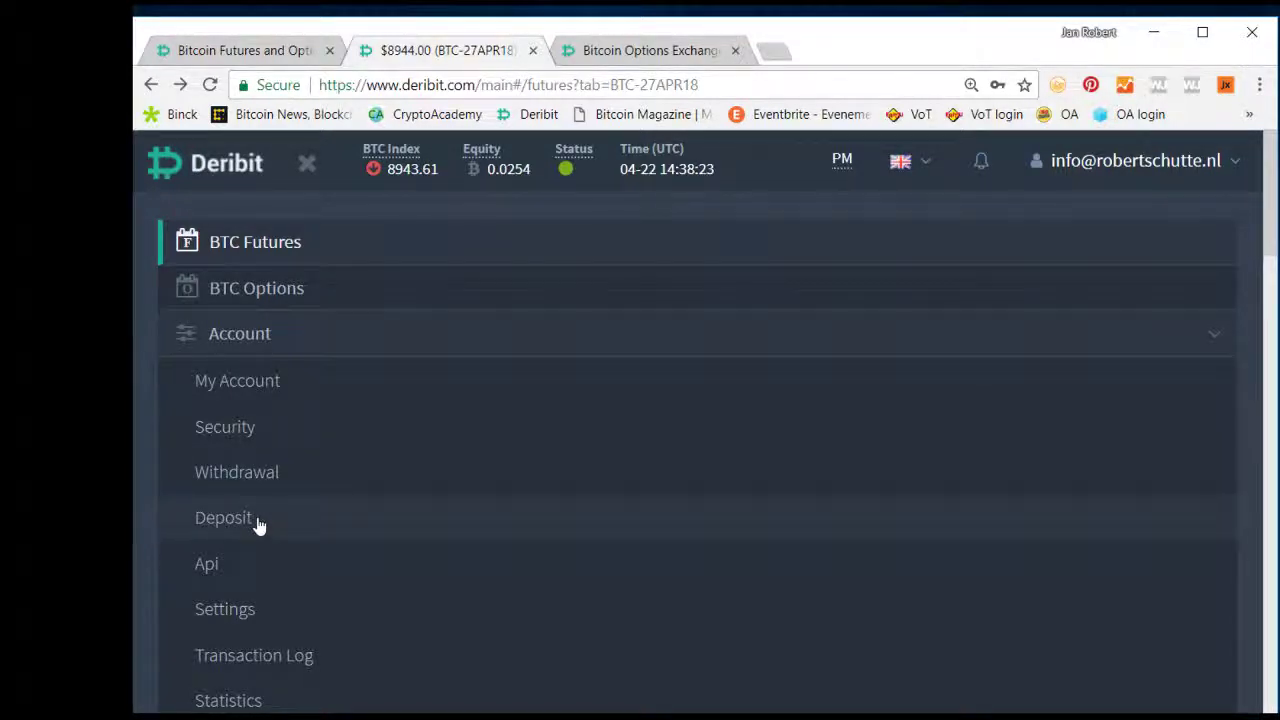
mouse_move(256, 480)
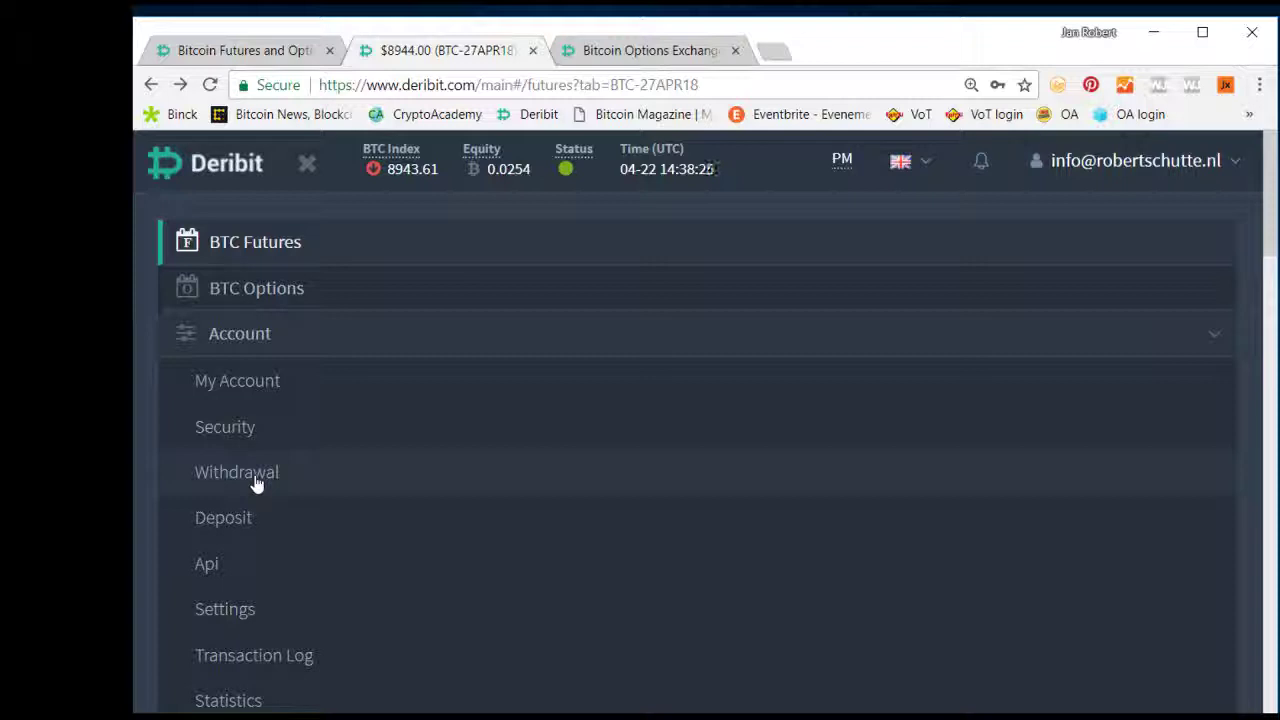
Open the Withdrawal form showing the saved BTC address and zero available balance
click(236, 472)
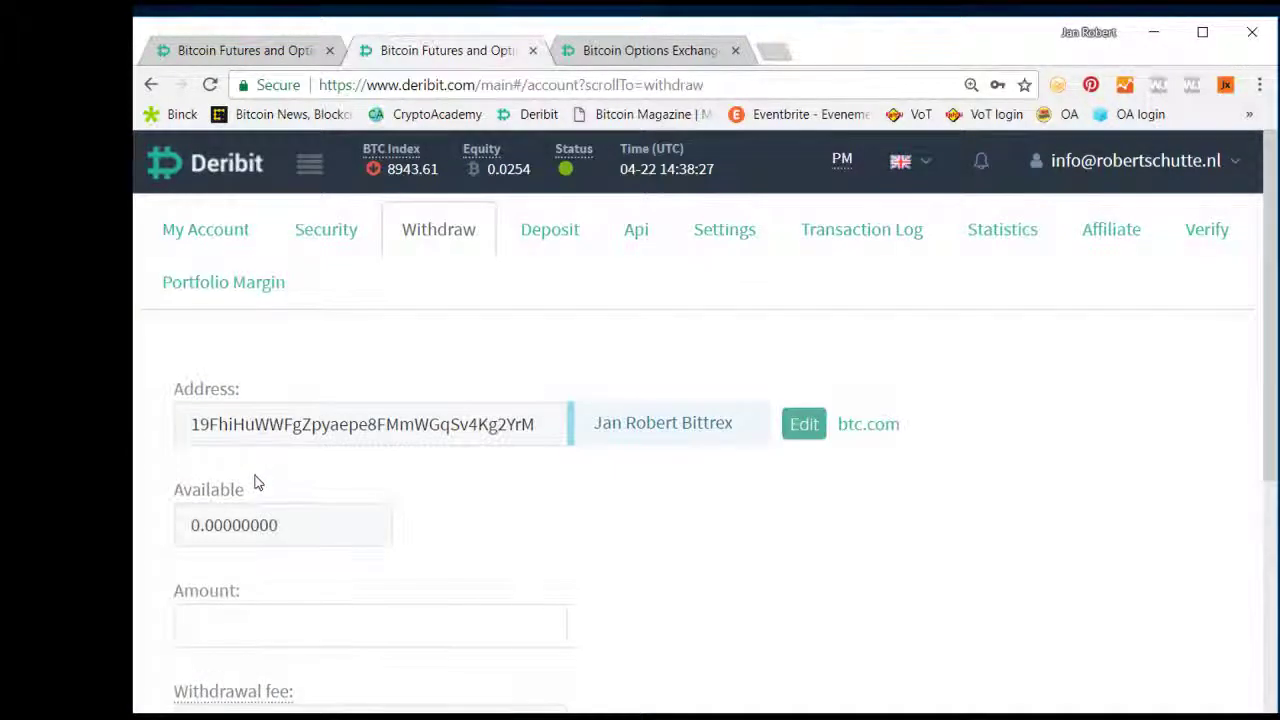
scroll(down, 3)
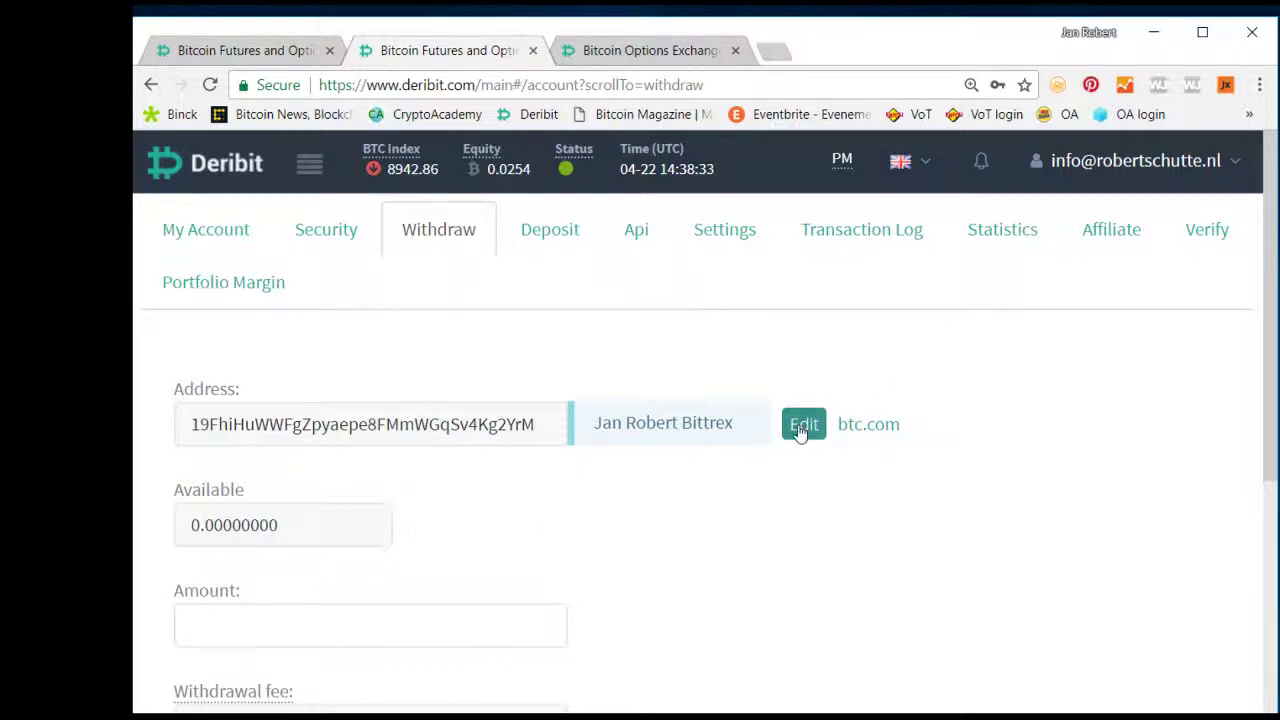
scroll(down, 3)
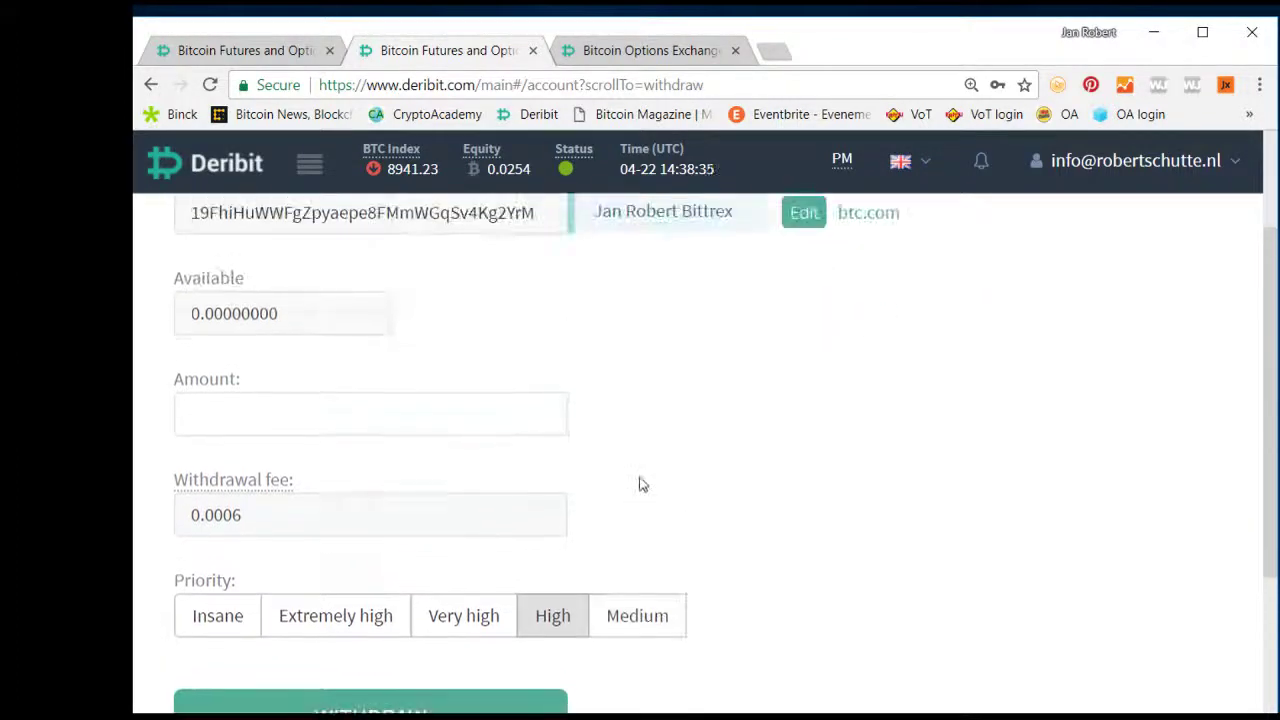
click(804, 212)
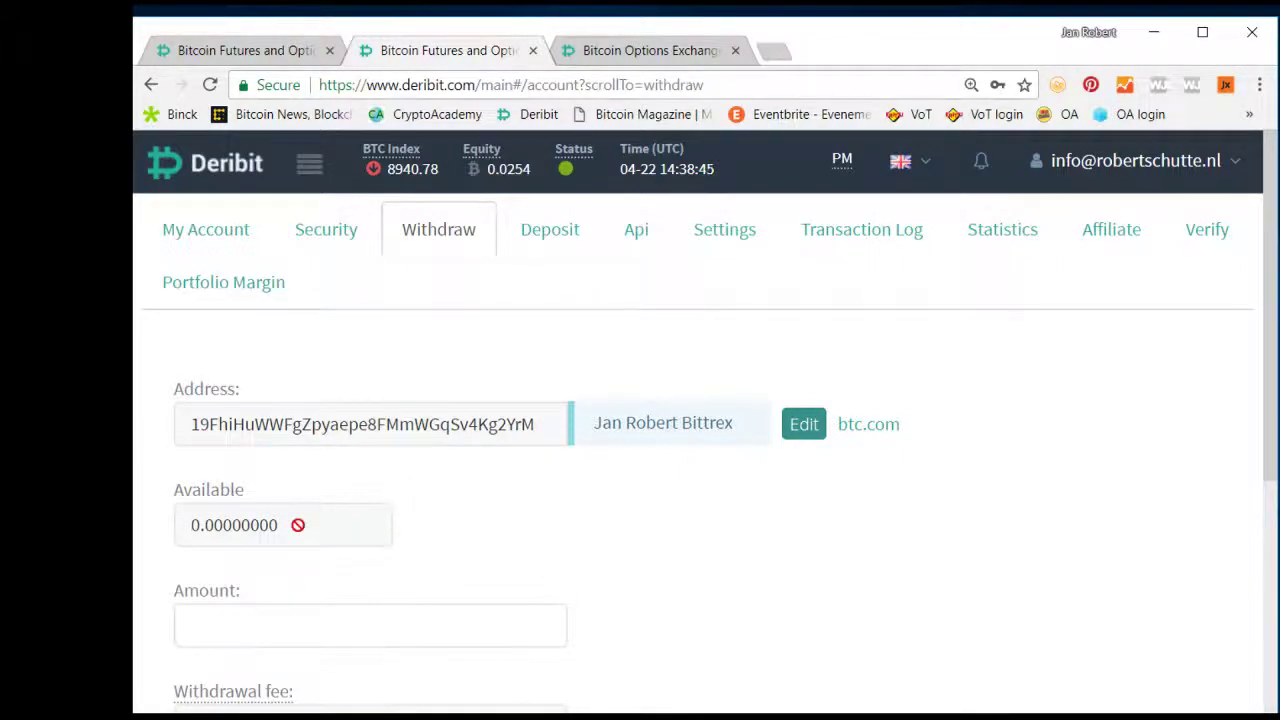
scroll(down, 3)
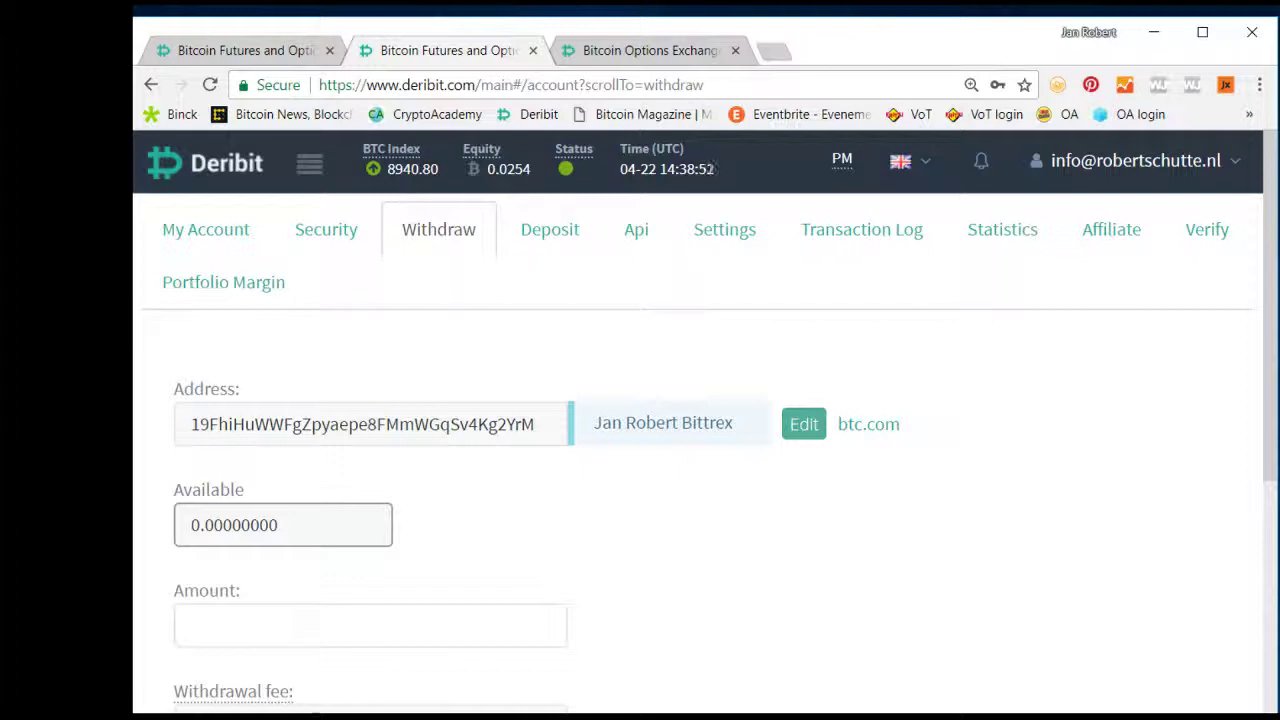
click(370, 624)
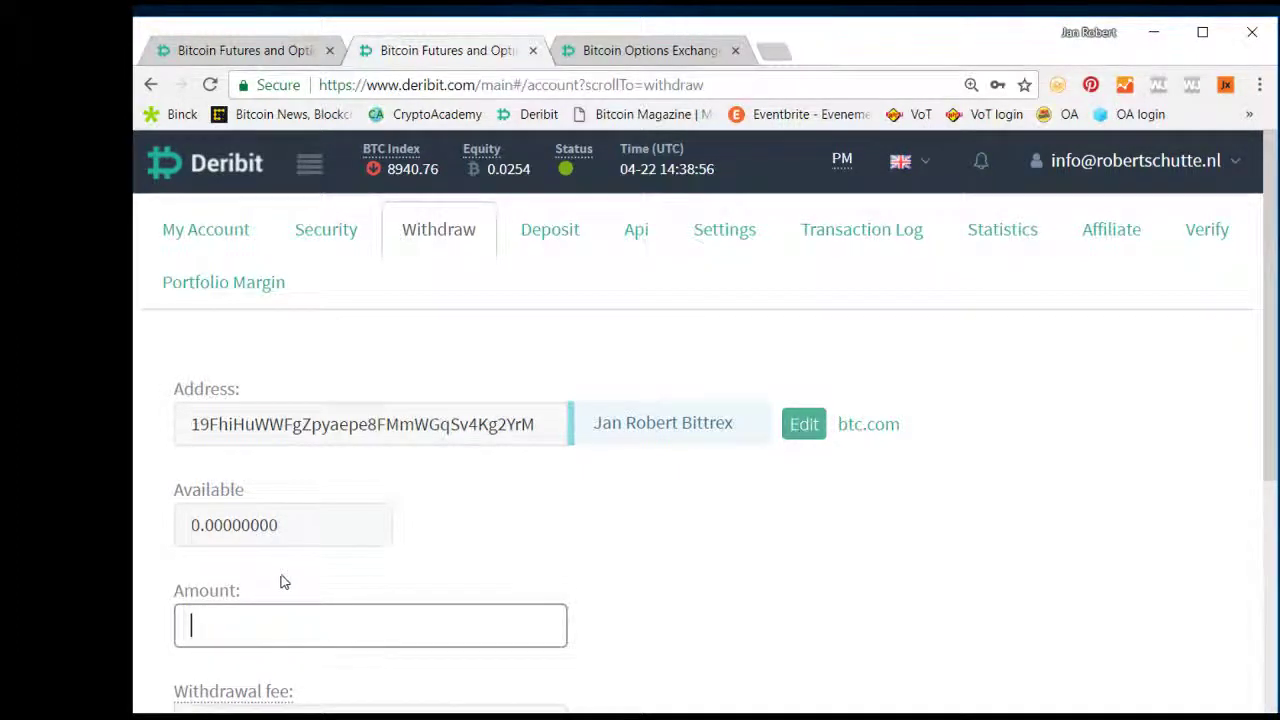
scroll(down, 3)
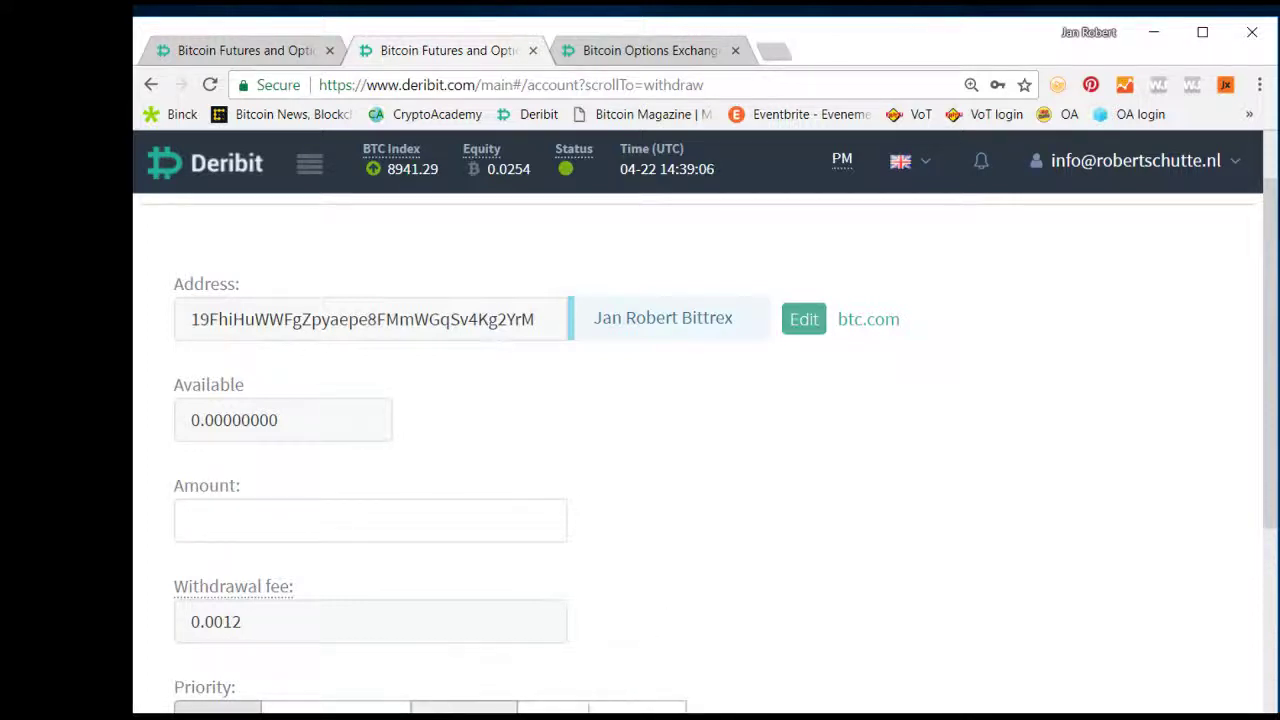
Expand the Documentation section in the site navigation to reveal its topics
click(308, 164)
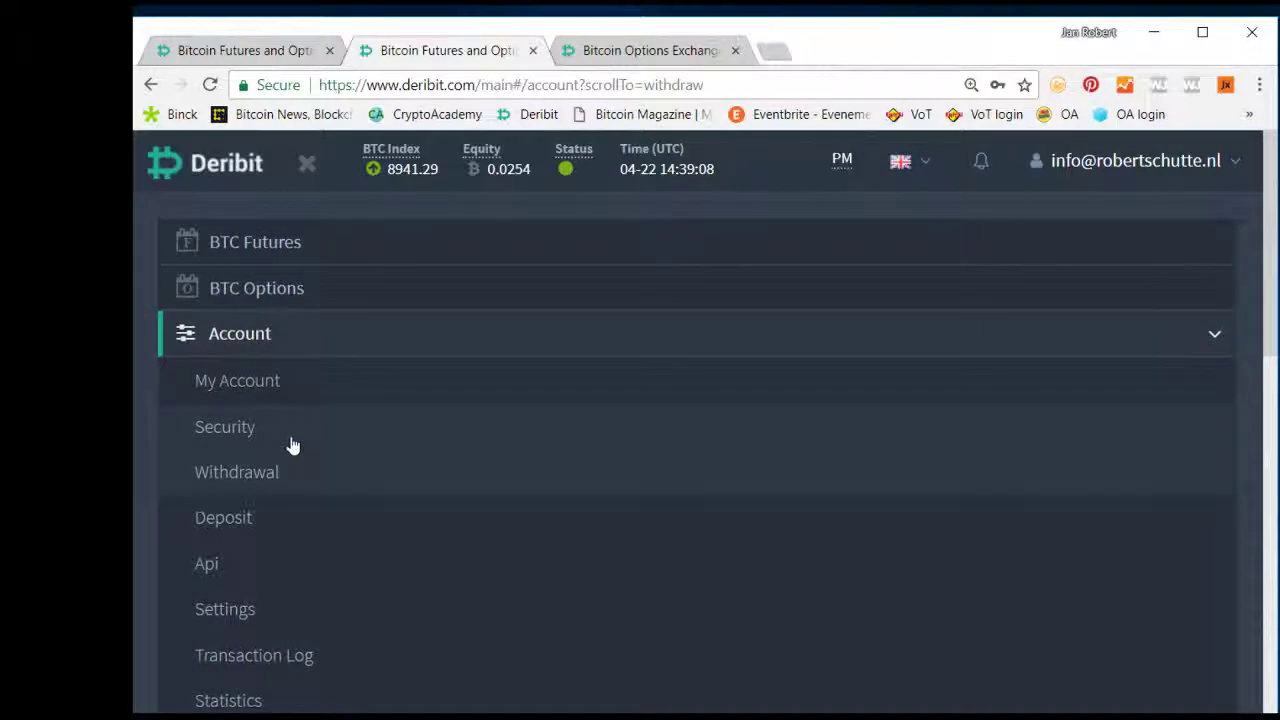
scroll(down, 3)
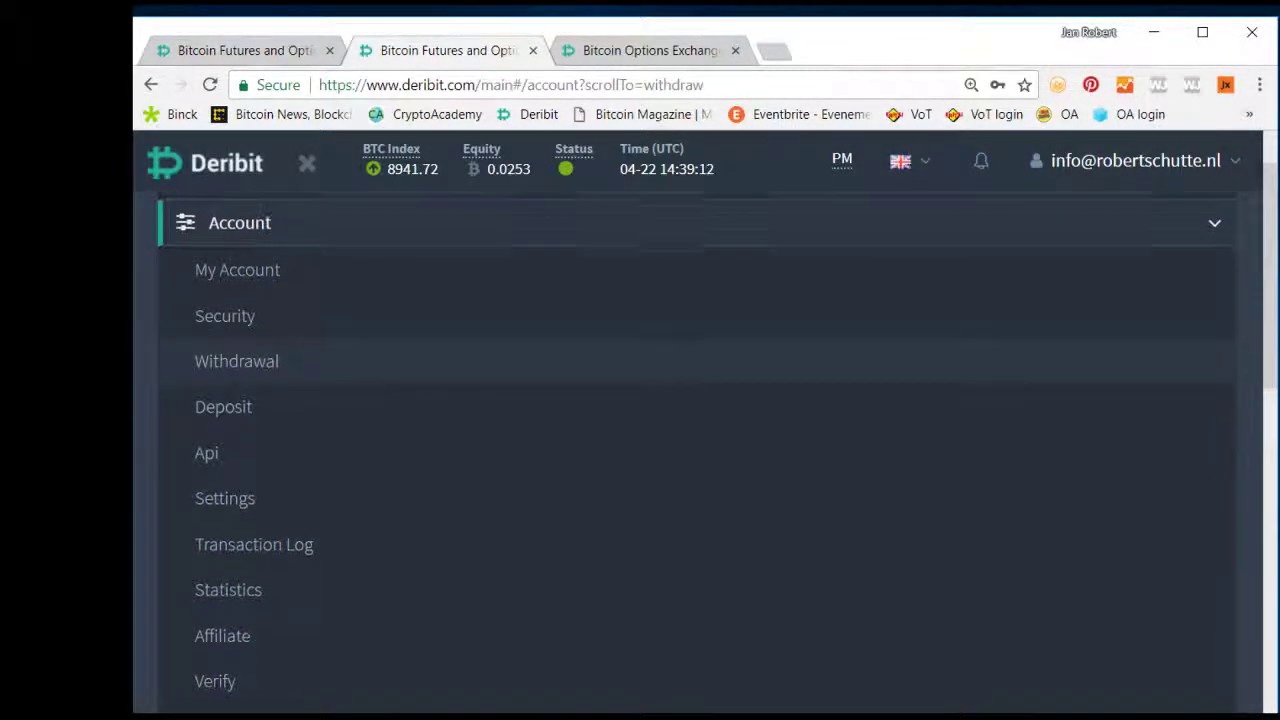
scroll(down, 3)
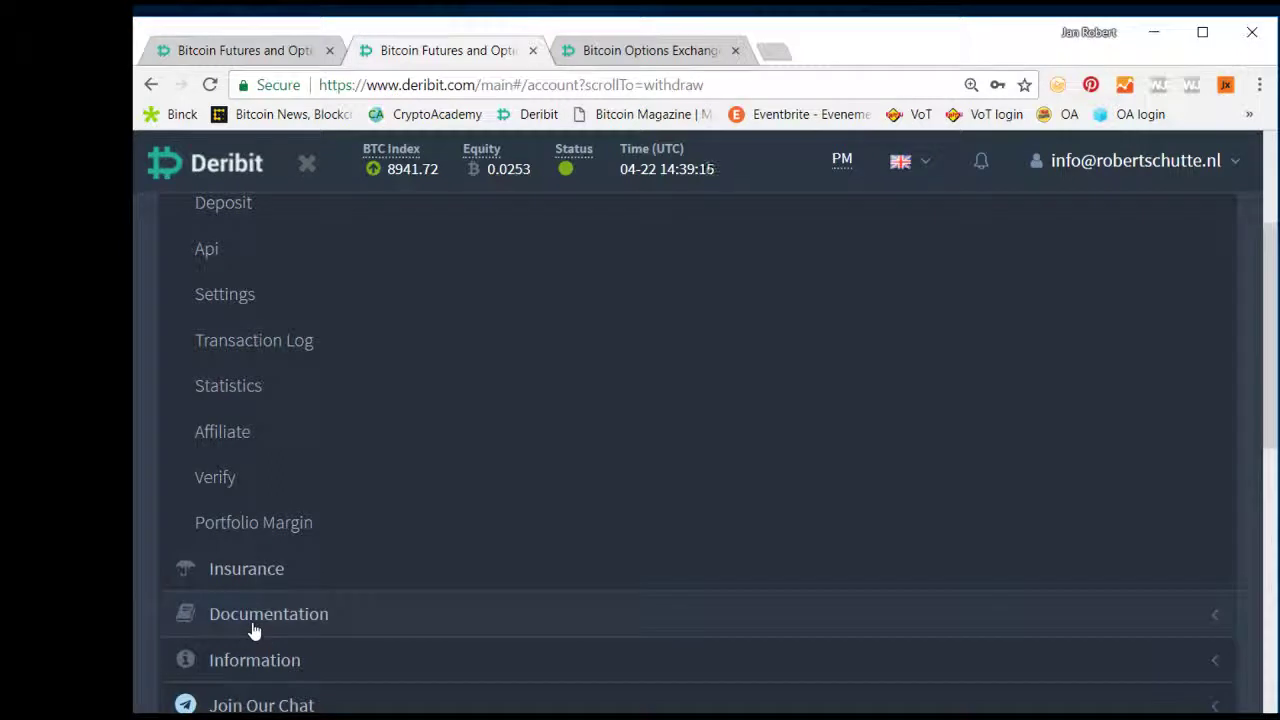
click(268, 612)
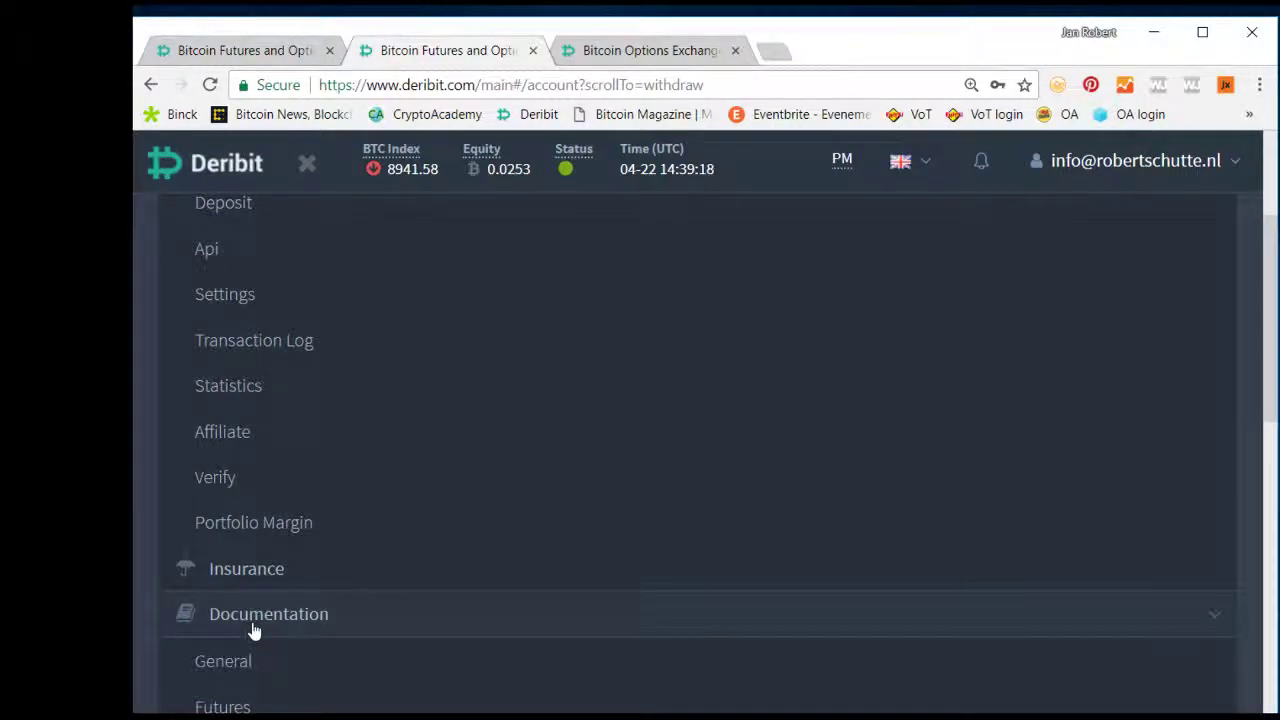
scroll(down, 3)
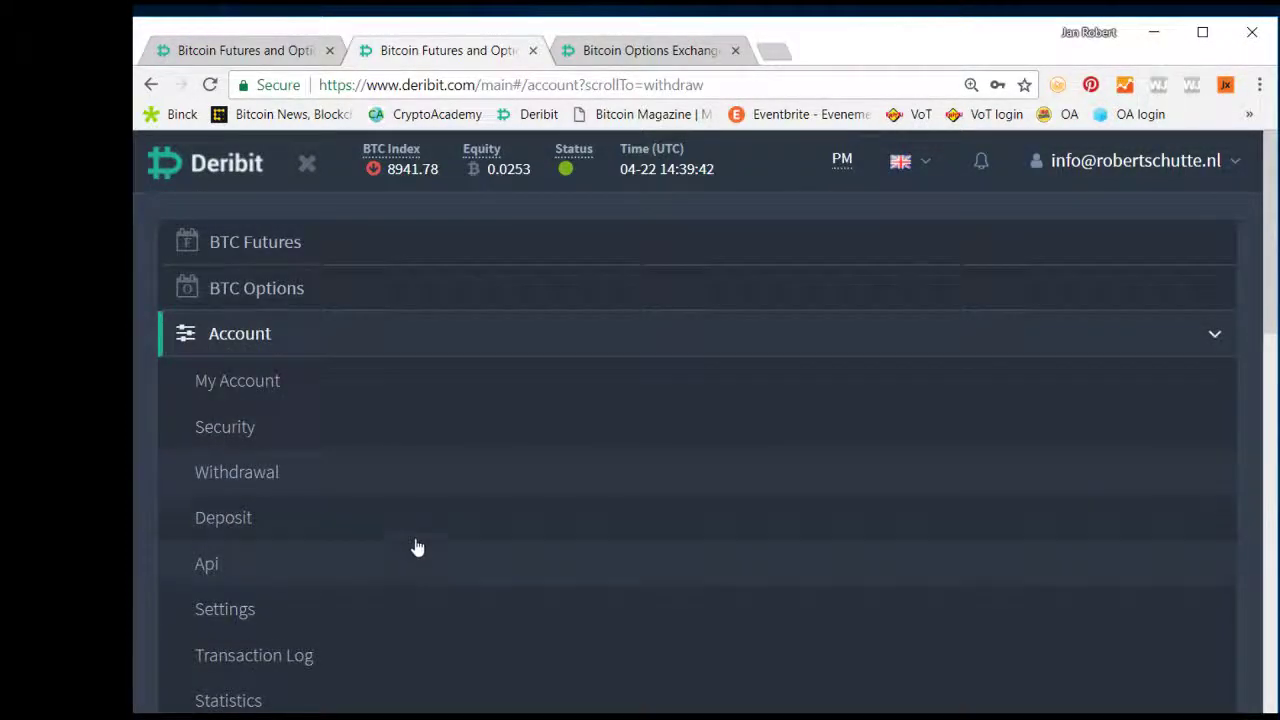
mouse_move(324, 190)
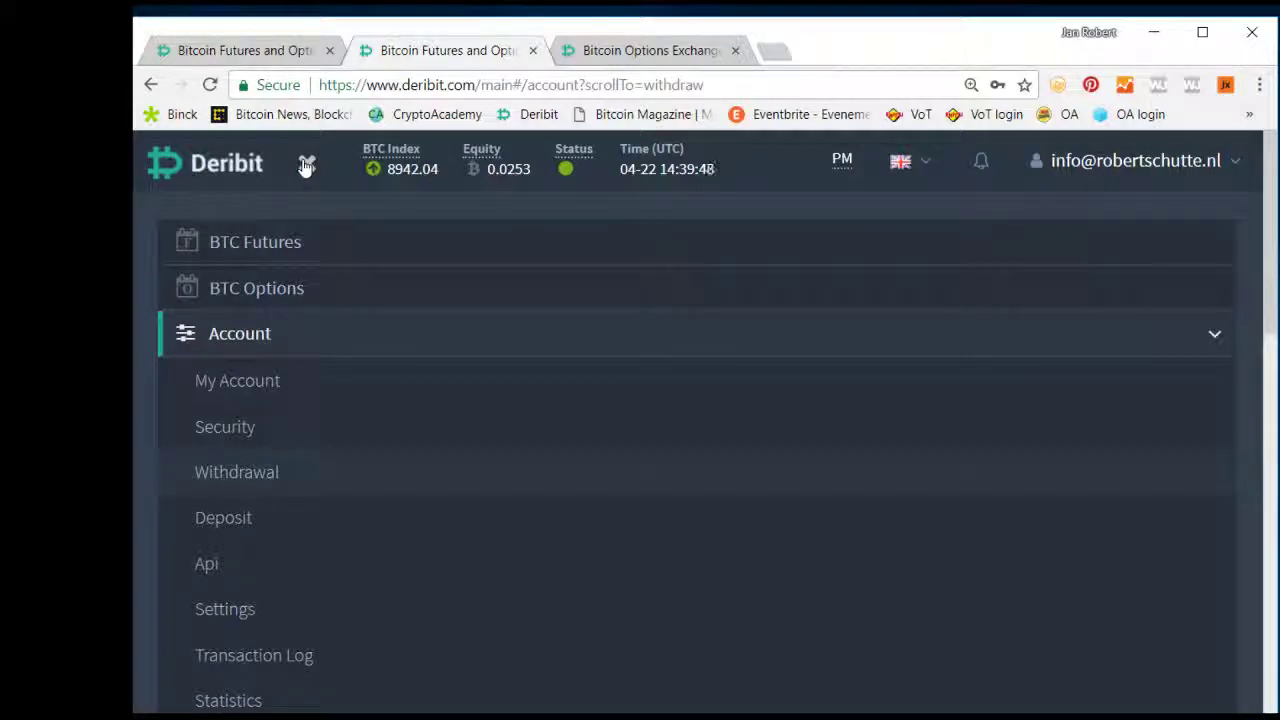
mouse_move(256, 164)
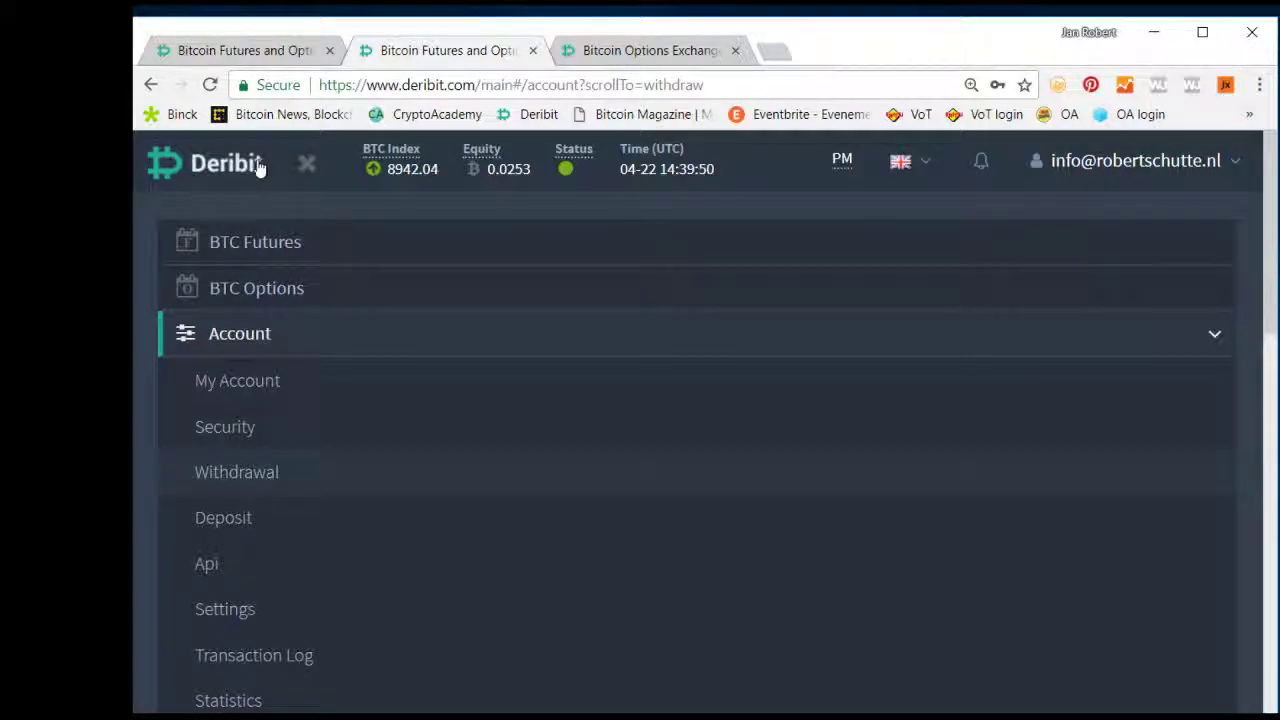
mouse_move(210, 490)
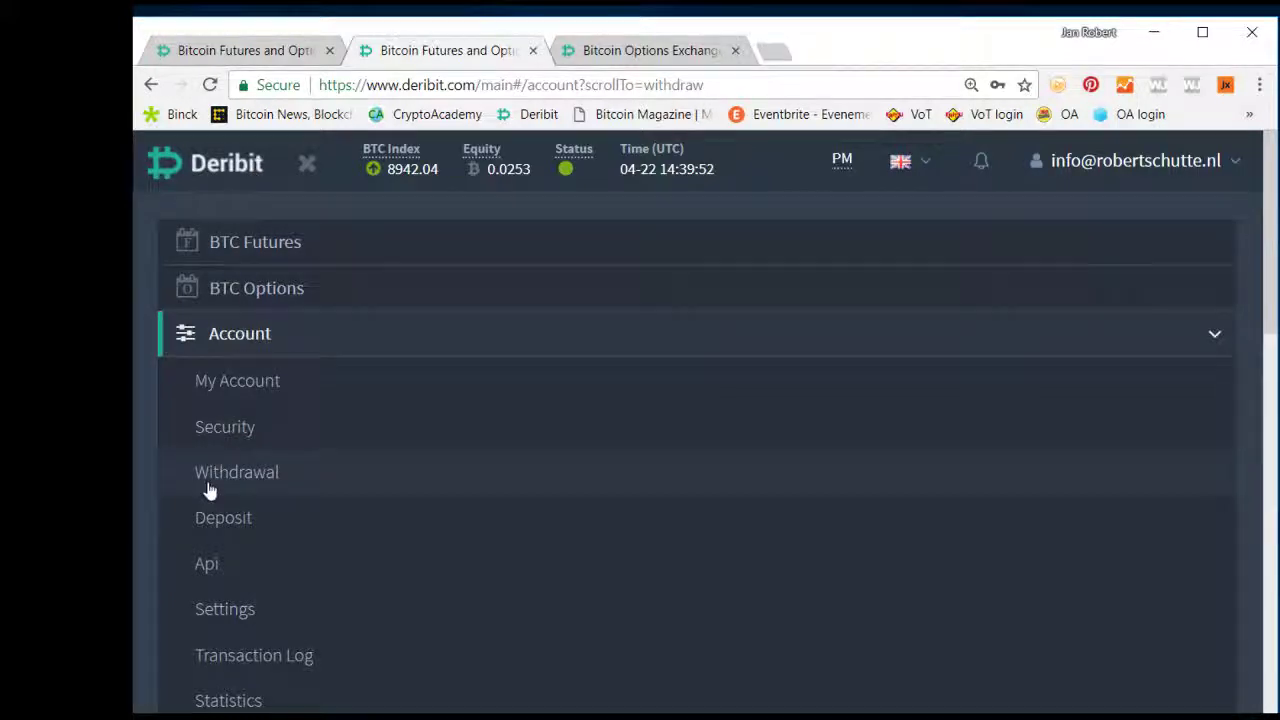
mouse_move(264, 464)
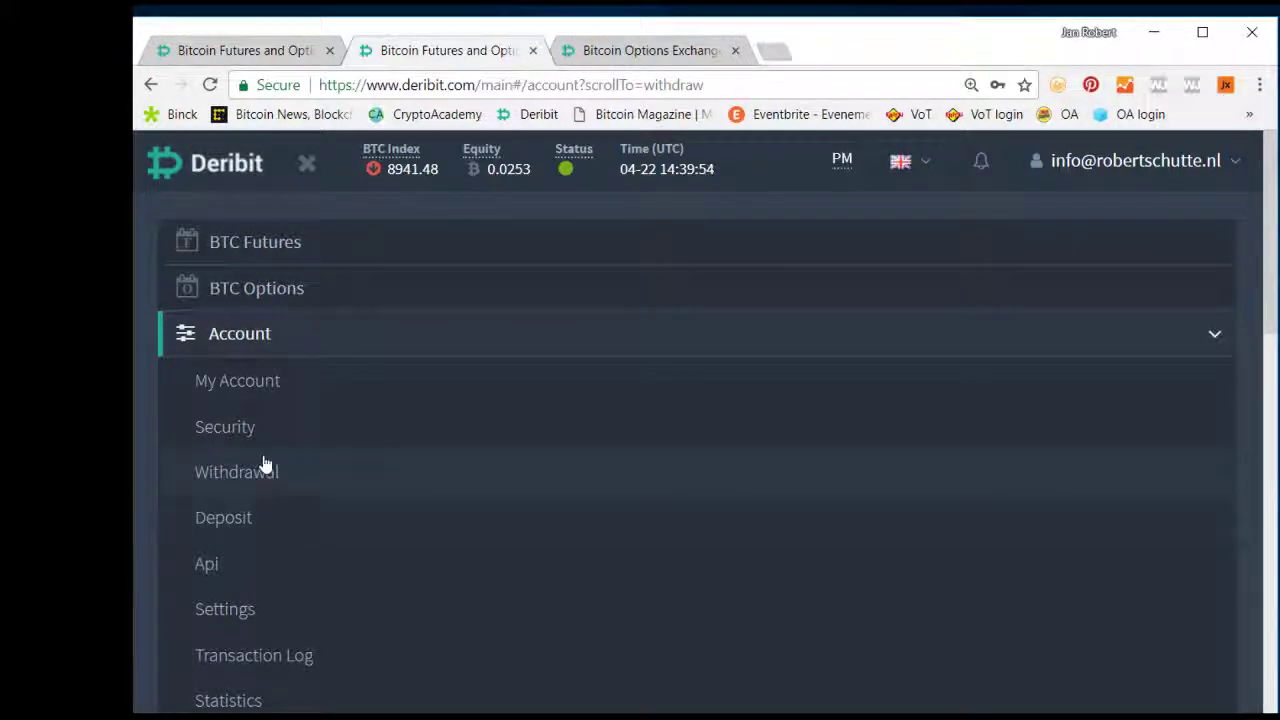
mouse_move(284, 480)
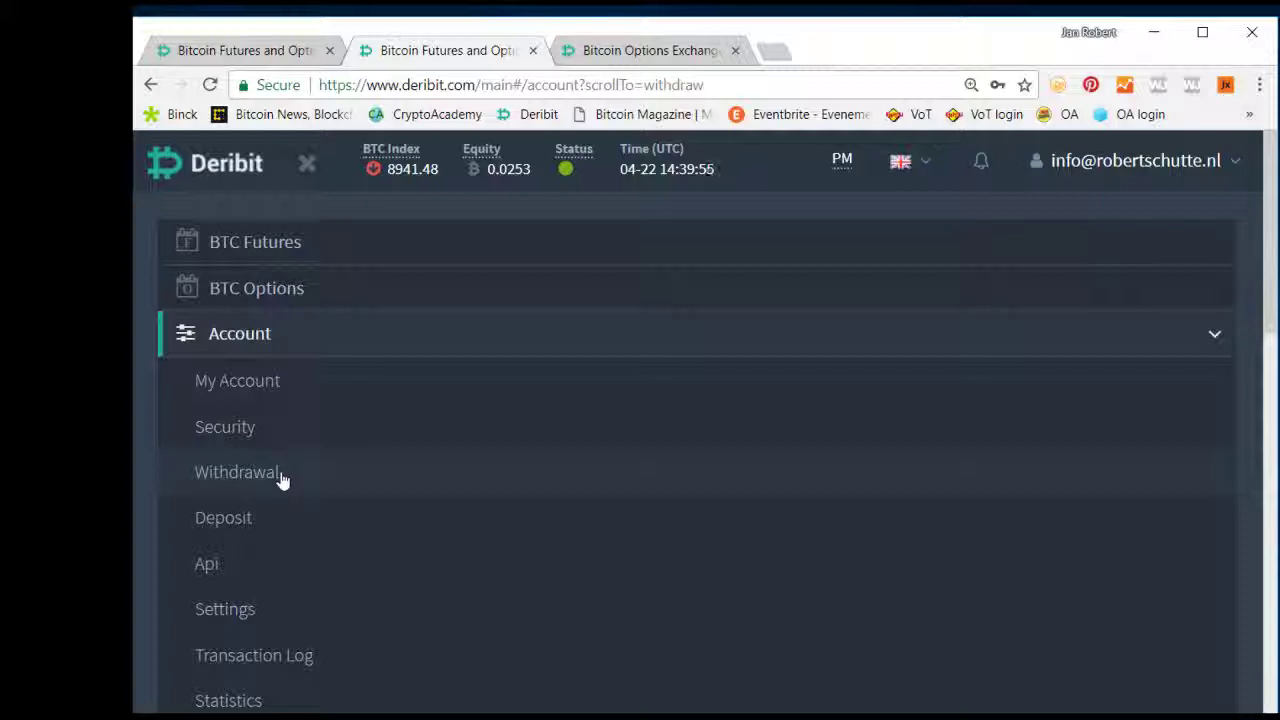